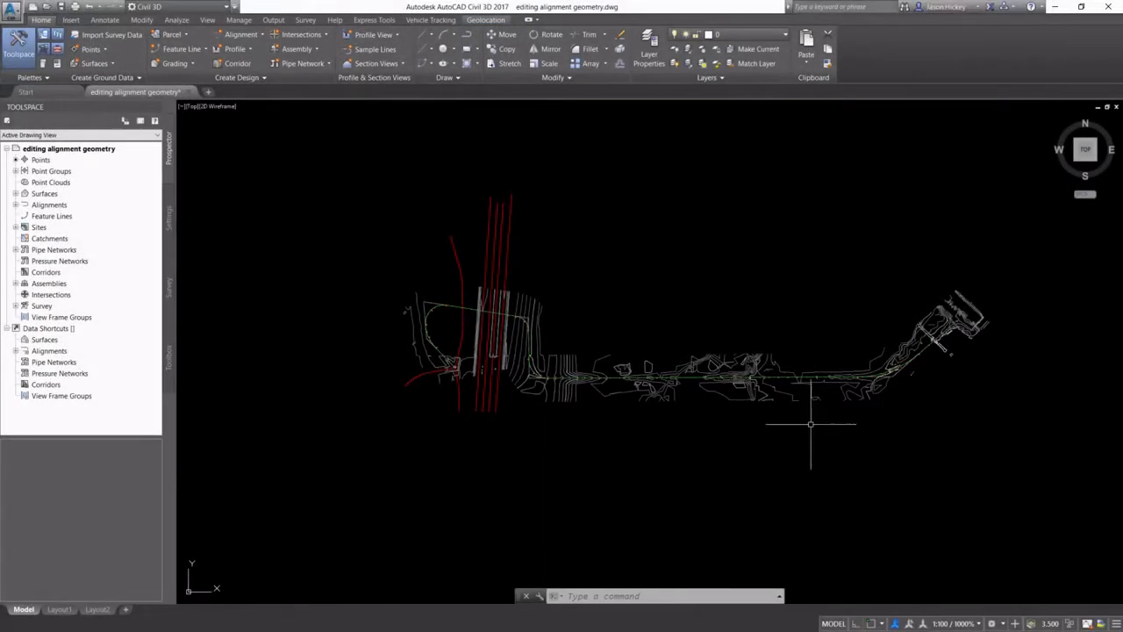
mouse_move(943, 481)
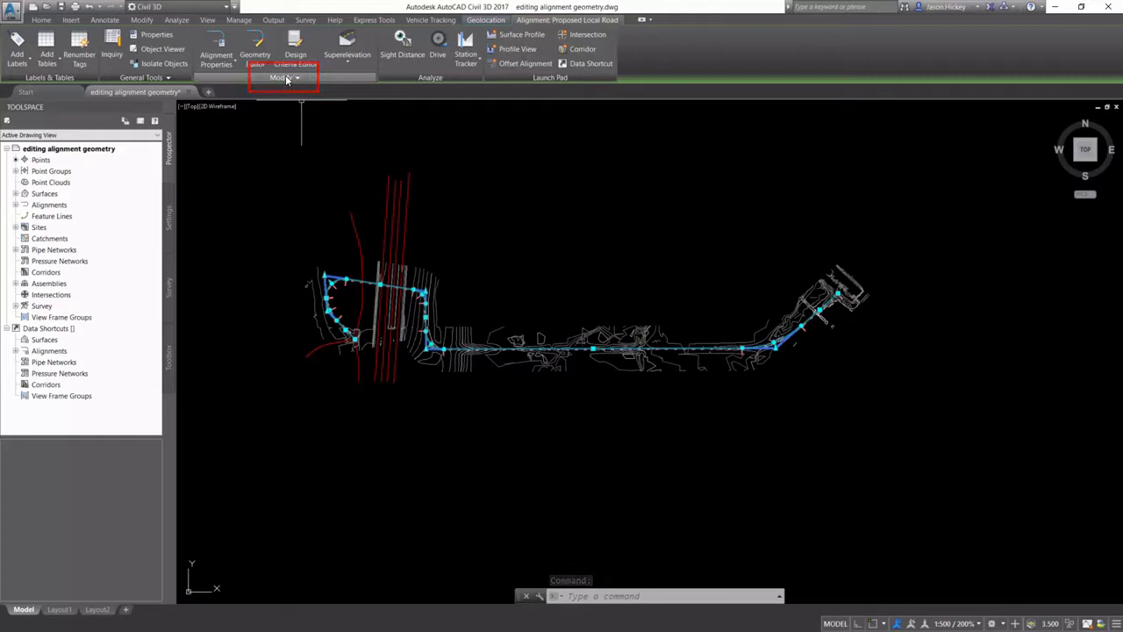
Step: Reverse the Proposed Local Road alignment via the Modify panel and accept the warning
click(281, 77)
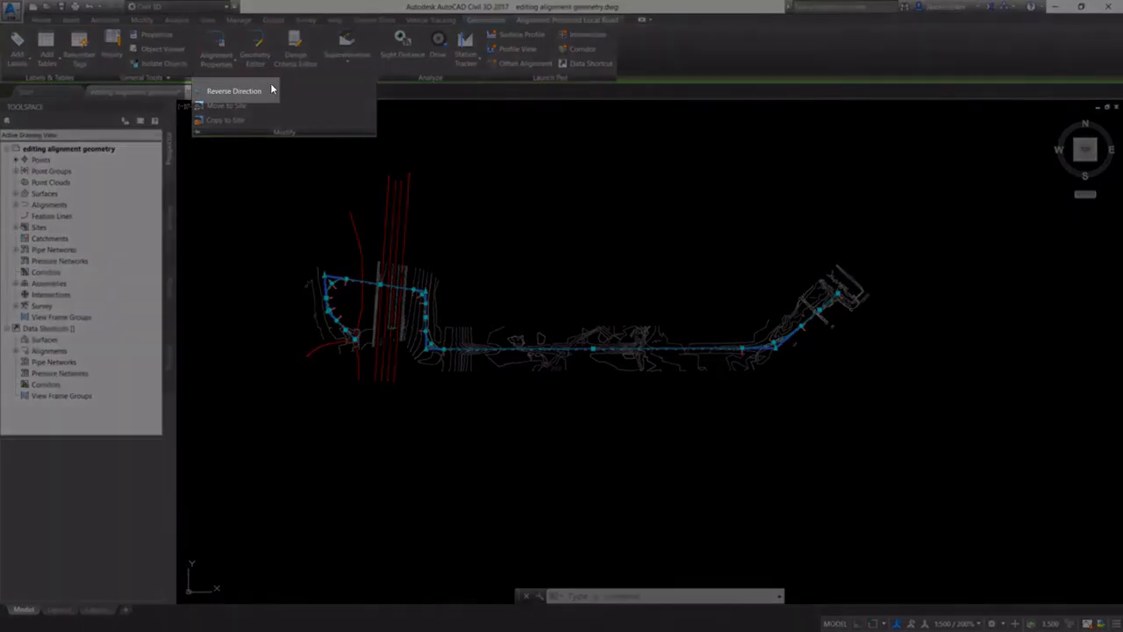
click(233, 91)
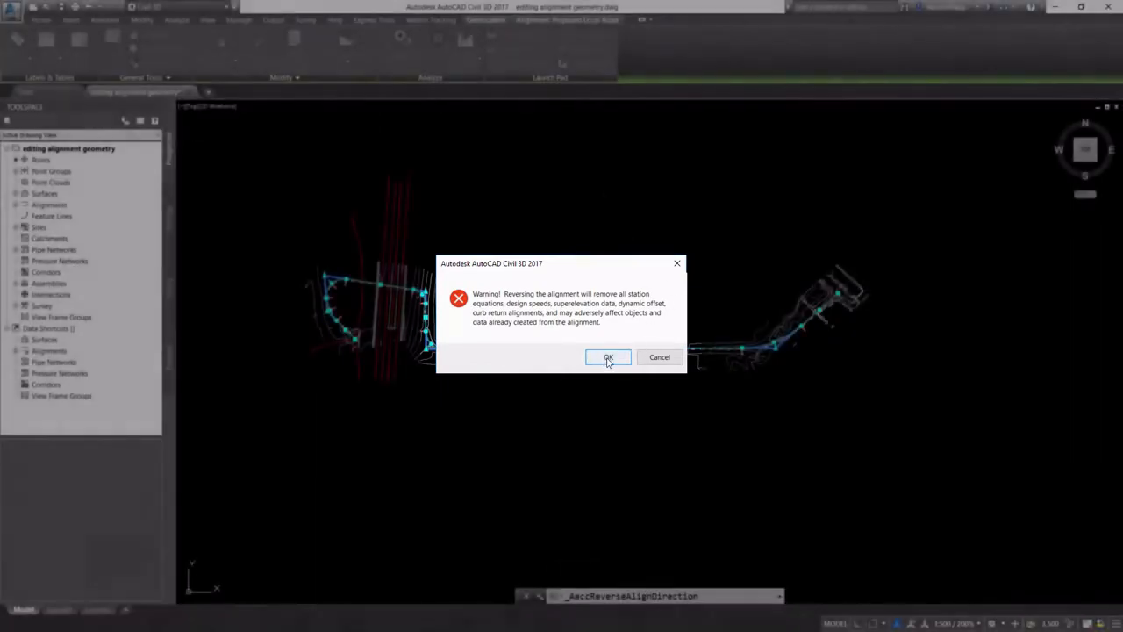
click(608, 359)
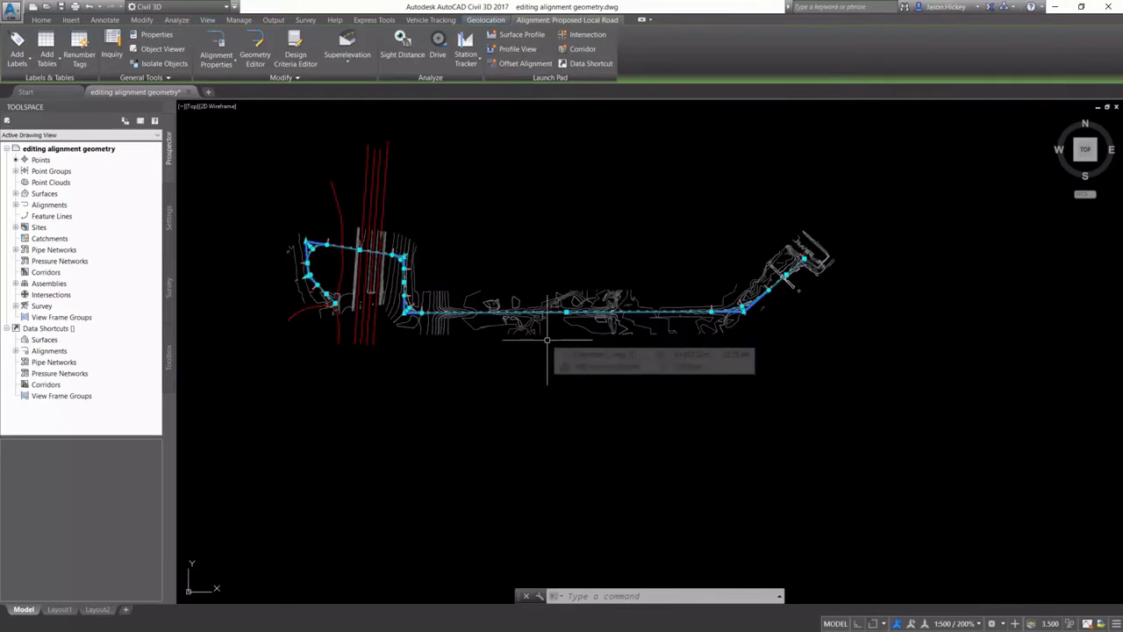
Step: Bring up the Proposed Local Road's Alignment Properties on the Information tab
right_click(548, 341)
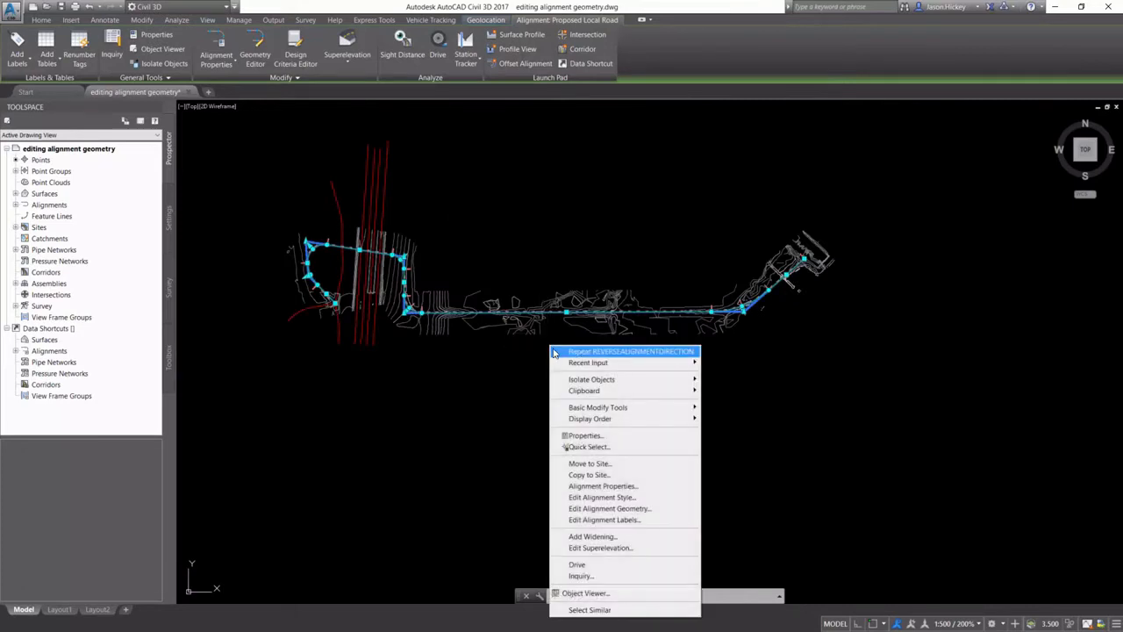
mouse_move(602, 486)
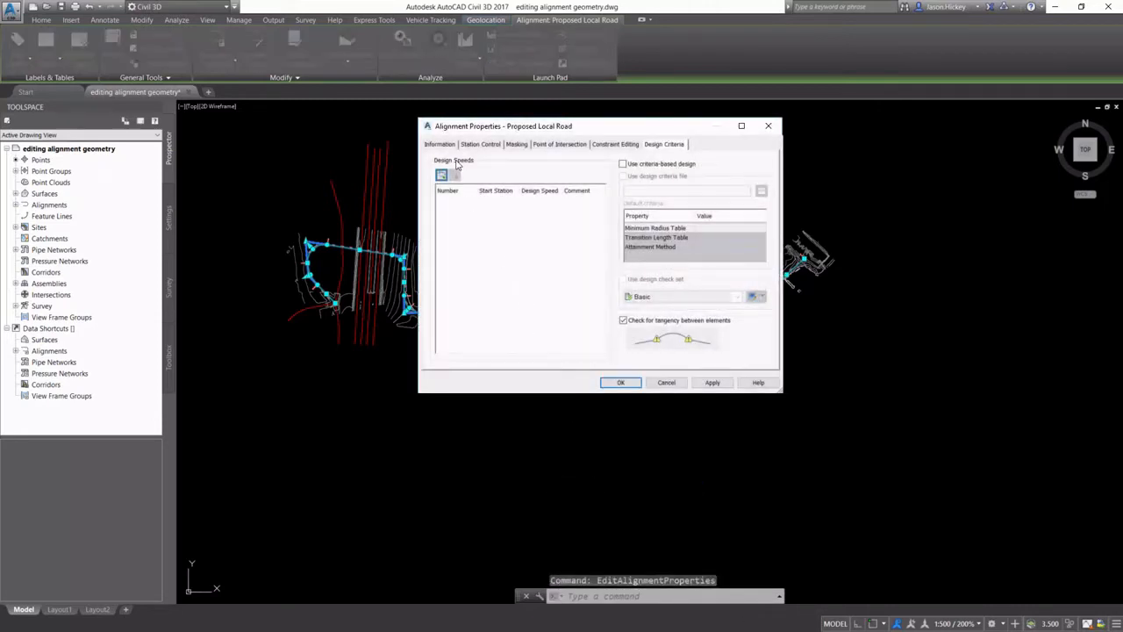
click(439, 144)
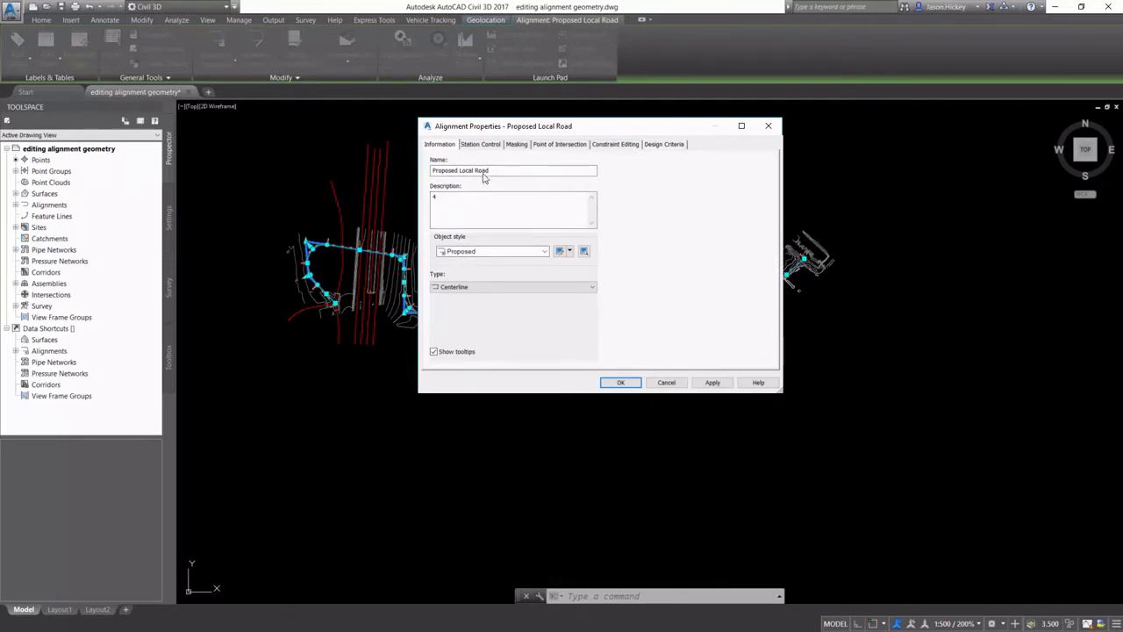
Step: Set the reference station to 0+100 under Station Control, accepting the warning
click(481, 144)
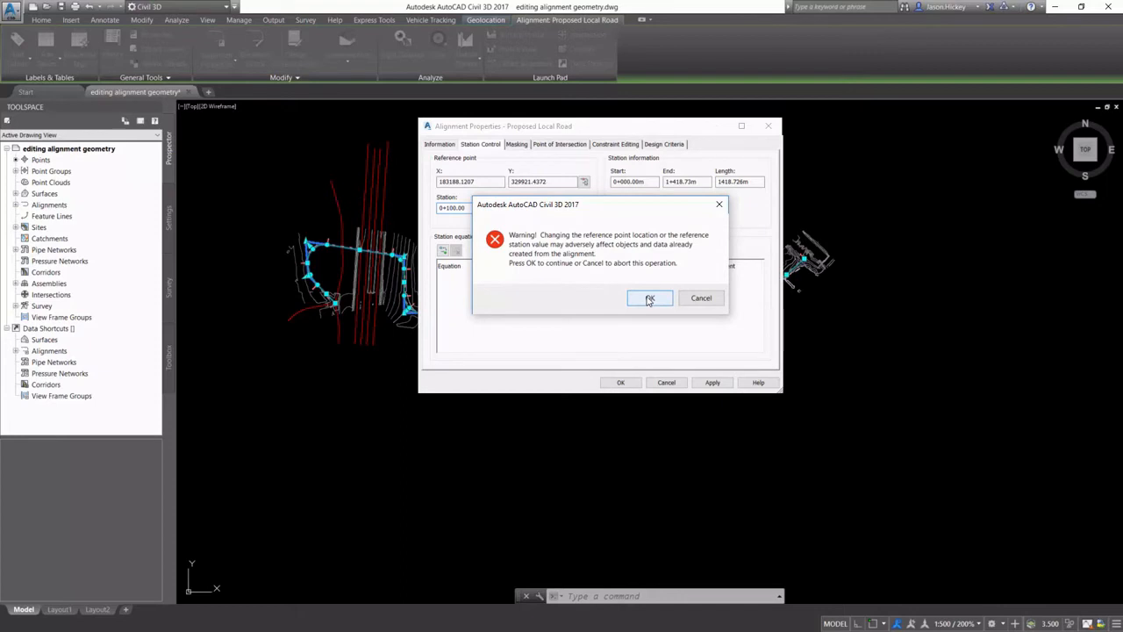
click(649, 299)
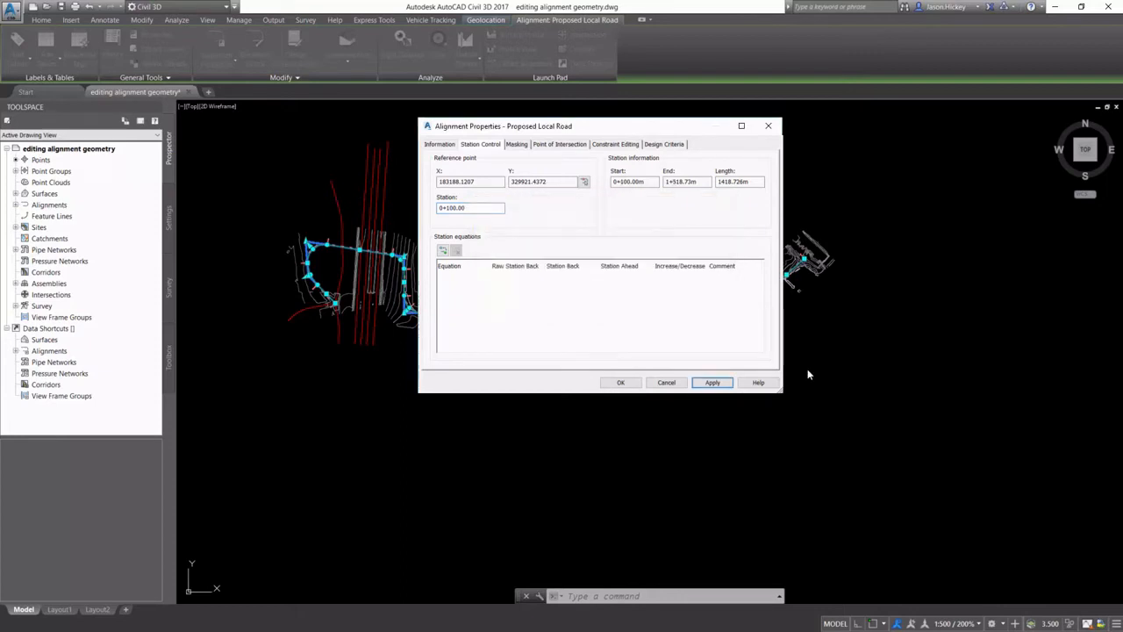
mouse_move(531, 287)
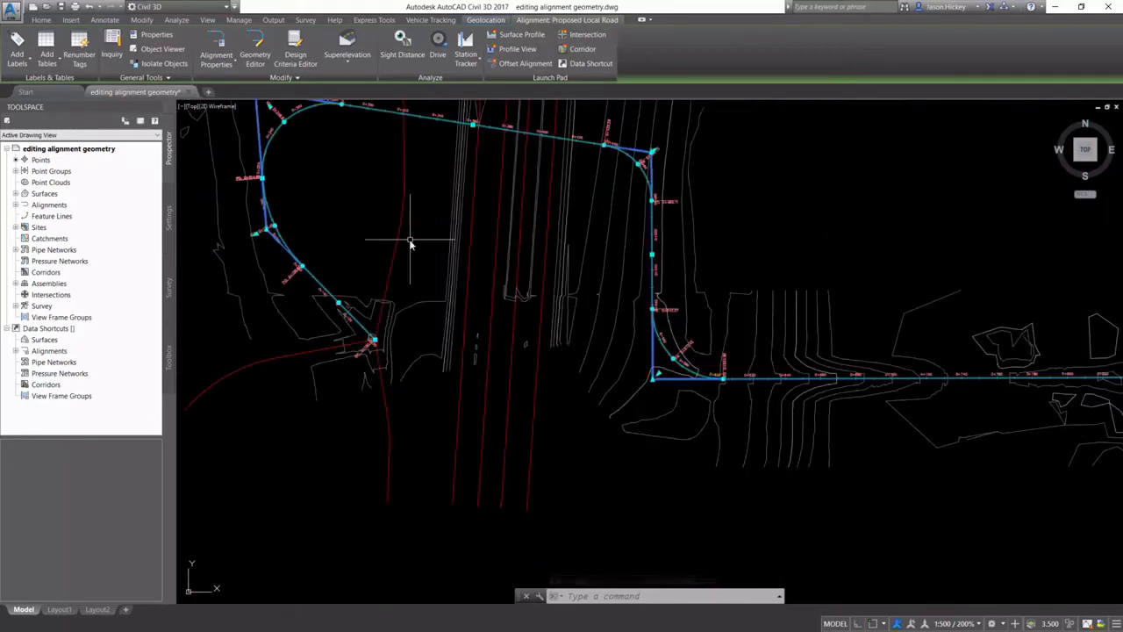
Step: Reopen the Proposed Local Road's Alignment Properties from its right-click menu
right_click(411, 242)
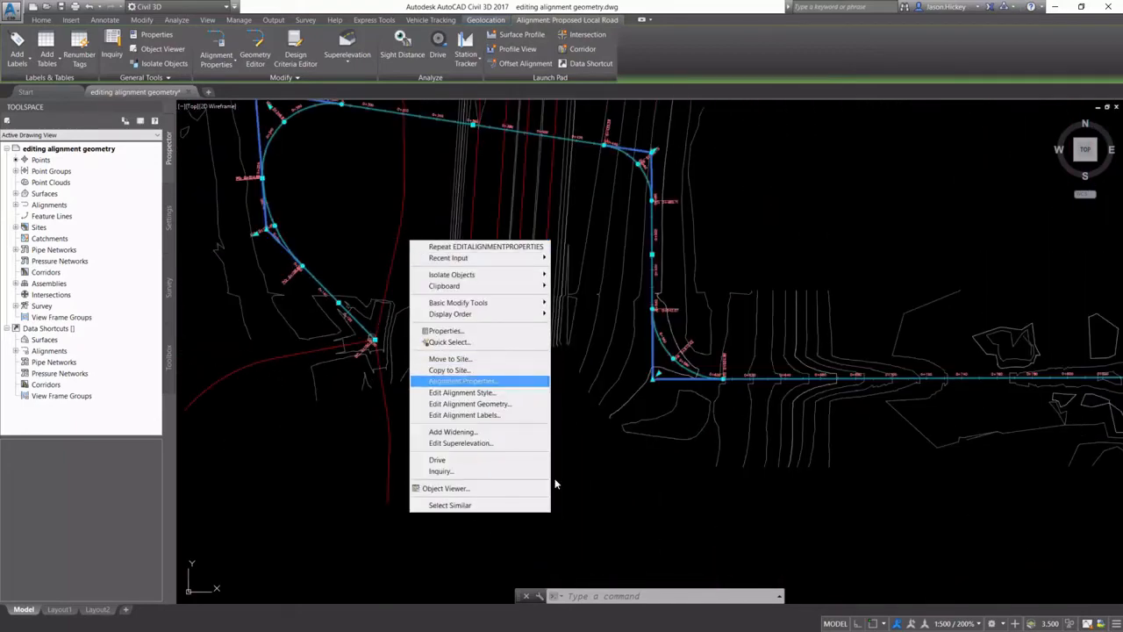
click(463, 381)
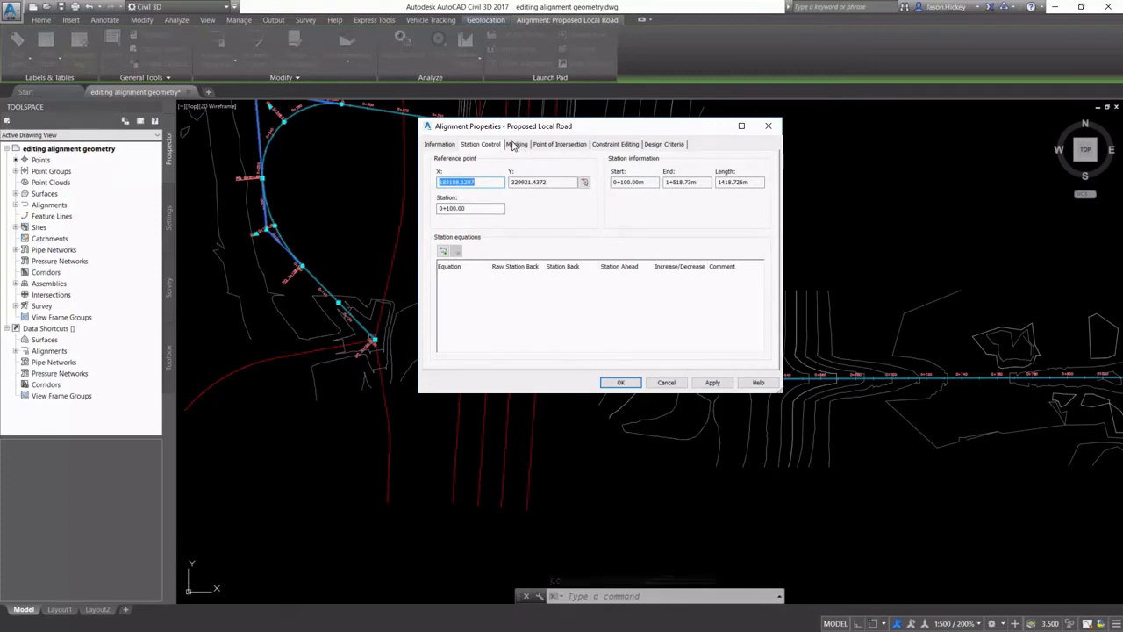
Step: Review the Masking, Point of Intersection and Constraint Editing settings in turn
click(516, 144)
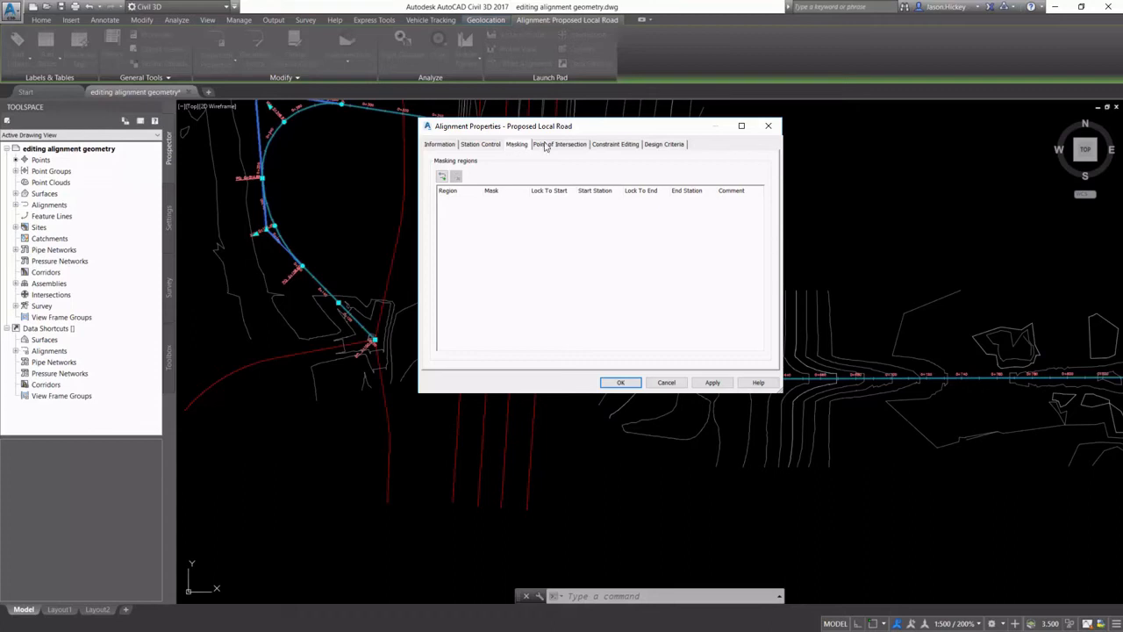
click(558, 144)
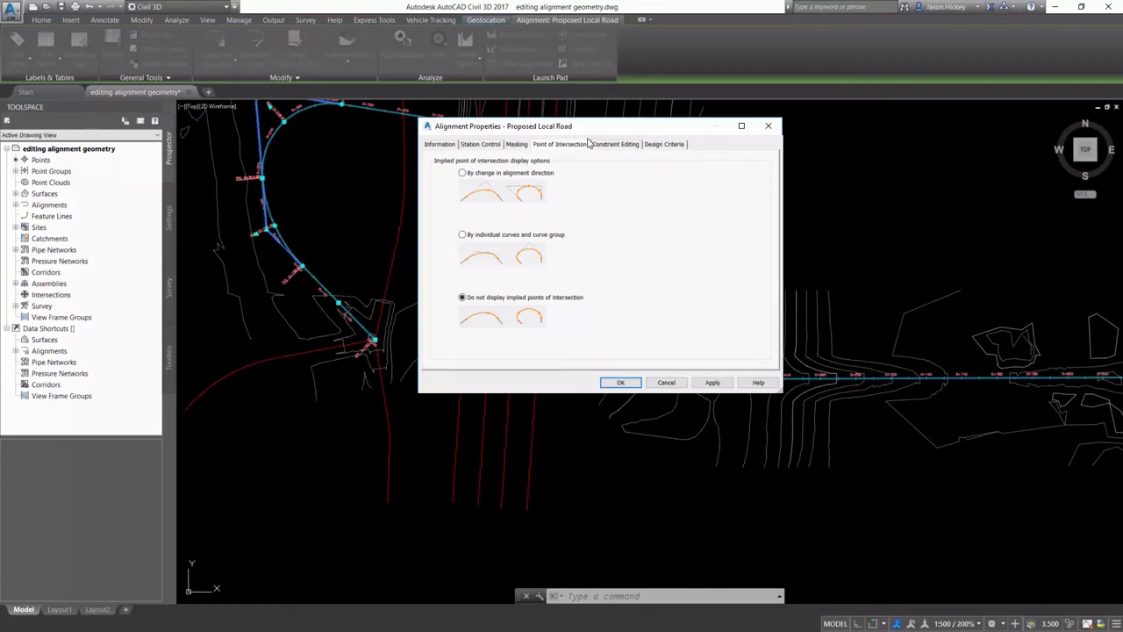
click(614, 144)
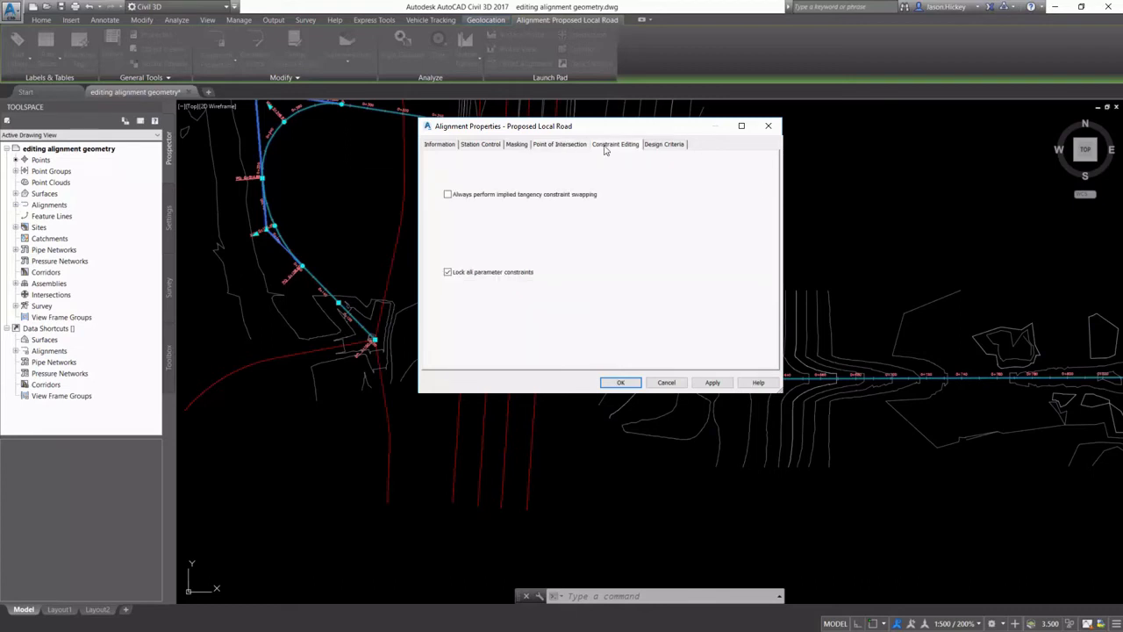
mouse_move(611, 150)
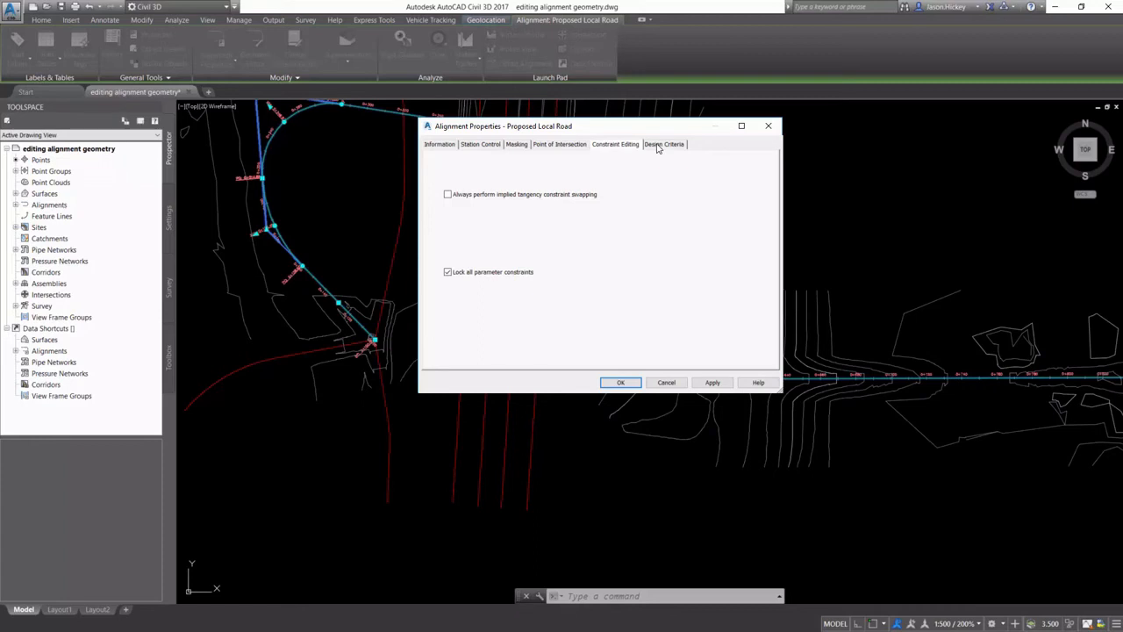
Step: Add a 50 km/h design speed under Design Criteria and confirm the properties
click(664, 144)
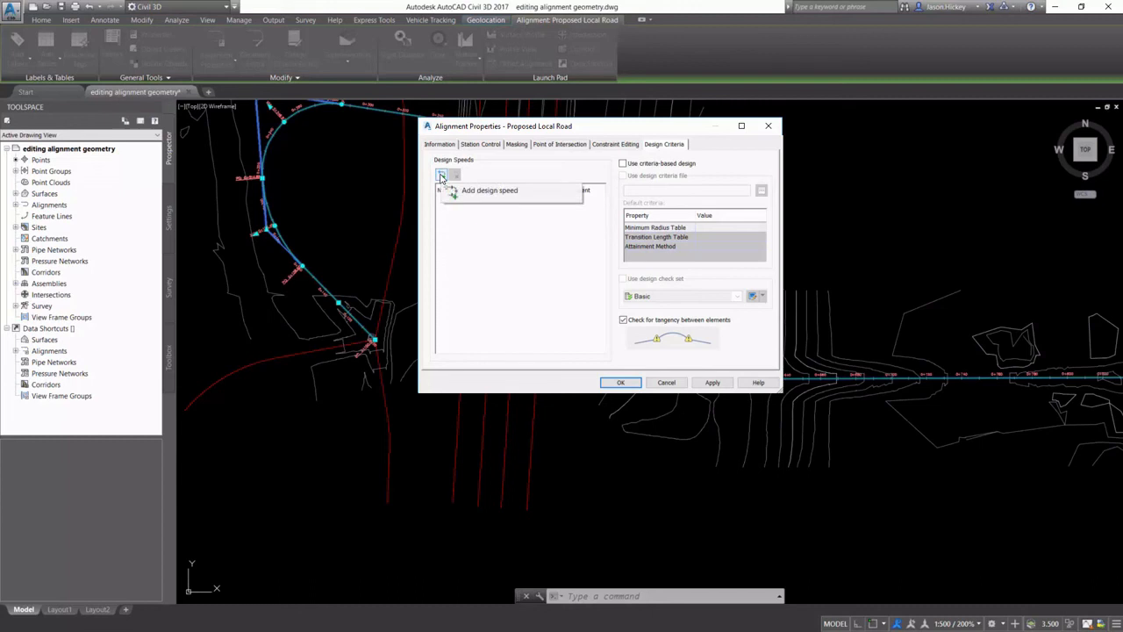
click(443, 173)
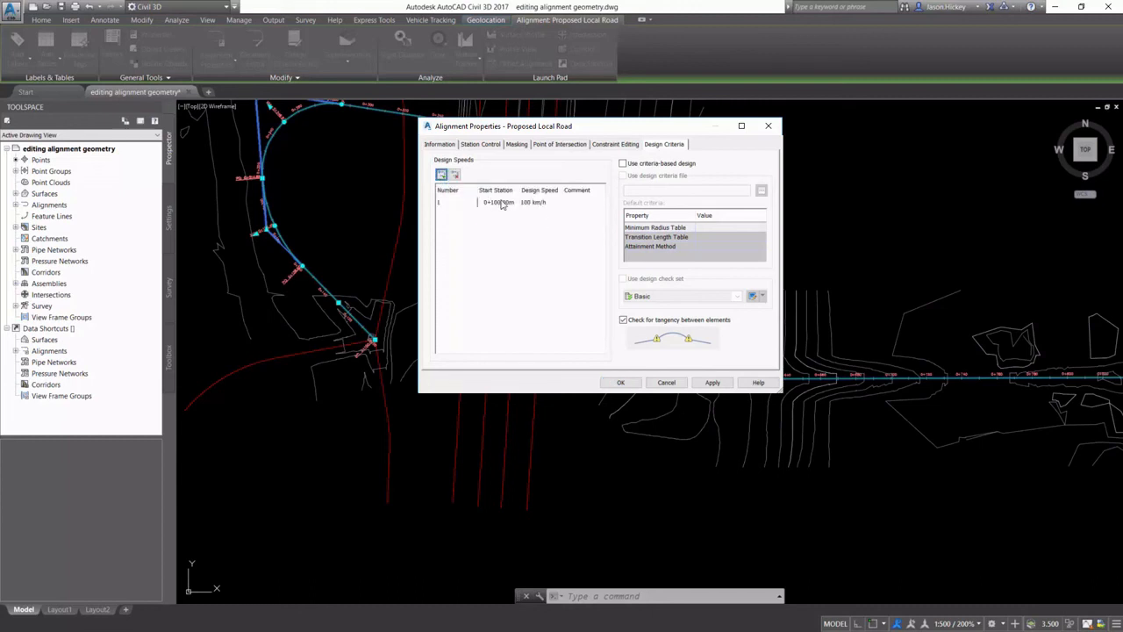
double_click(534, 202)
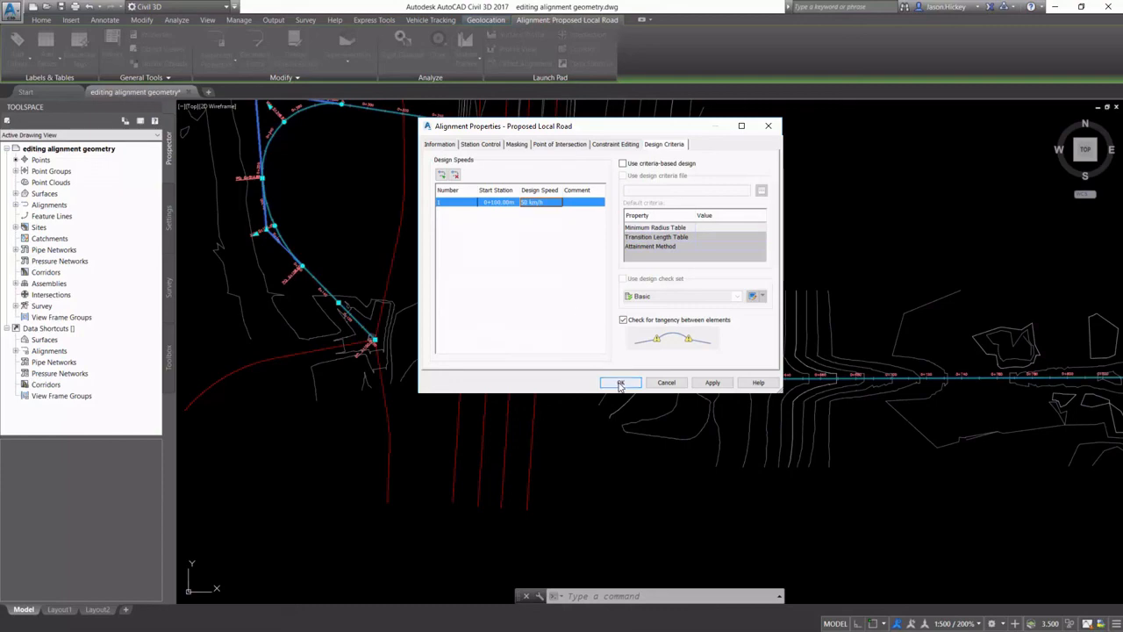
click(621, 382)
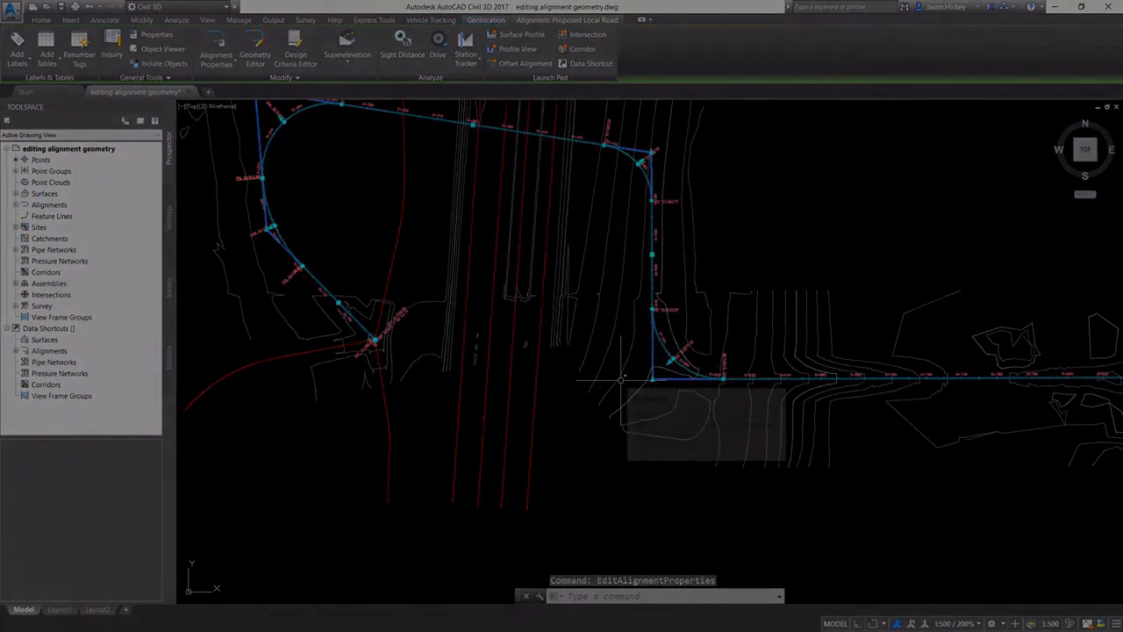